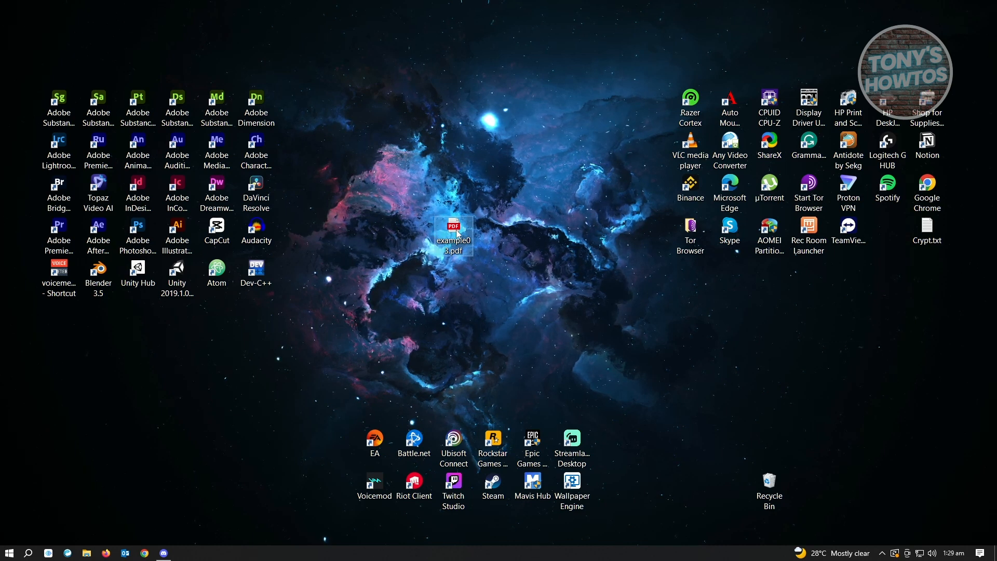
# Check example03.pdf's properties on the desktop to note its original 372 KB size
pyautogui.rightClick(453, 231)
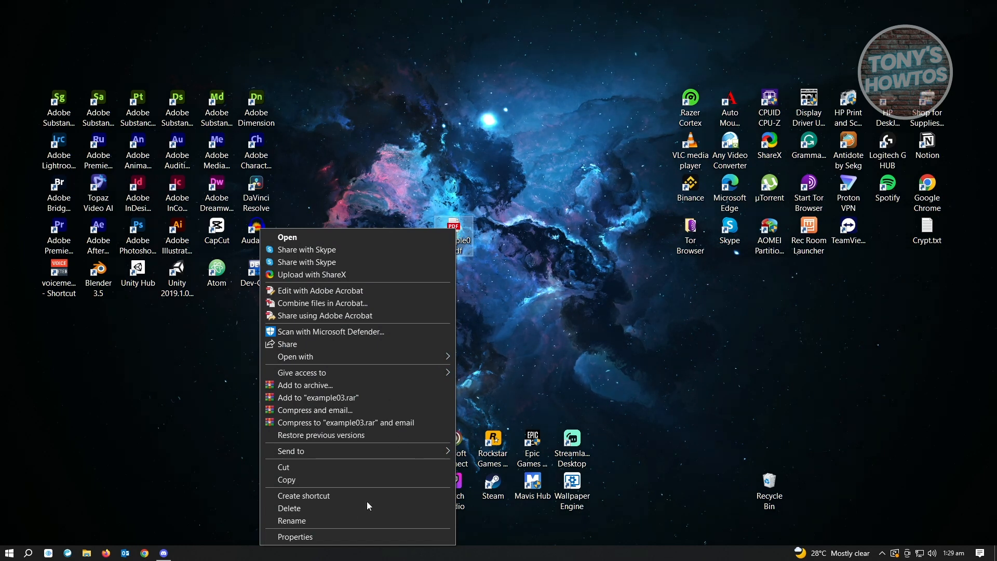
pyautogui.click(295, 536)
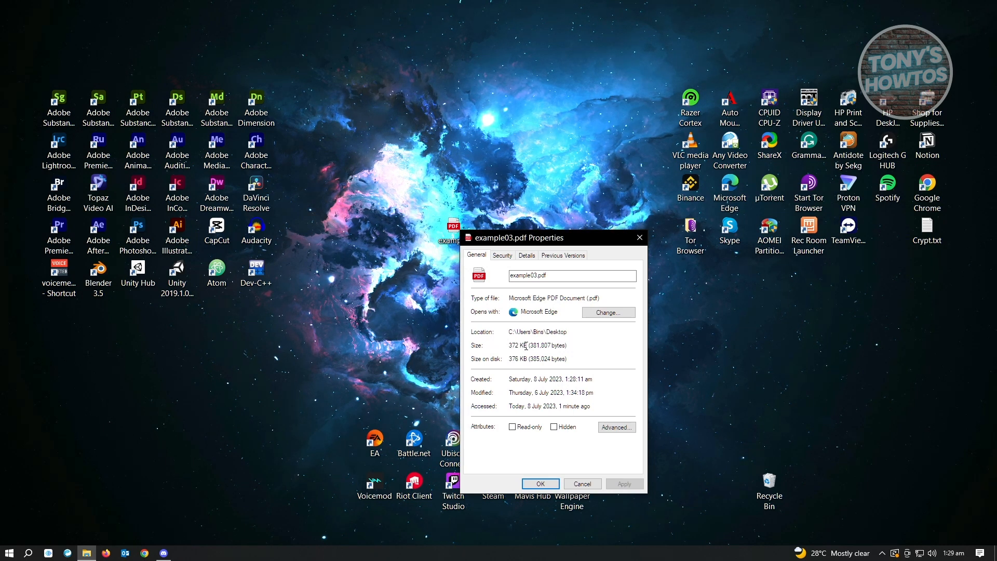
pyautogui.doubleClick(517, 345)
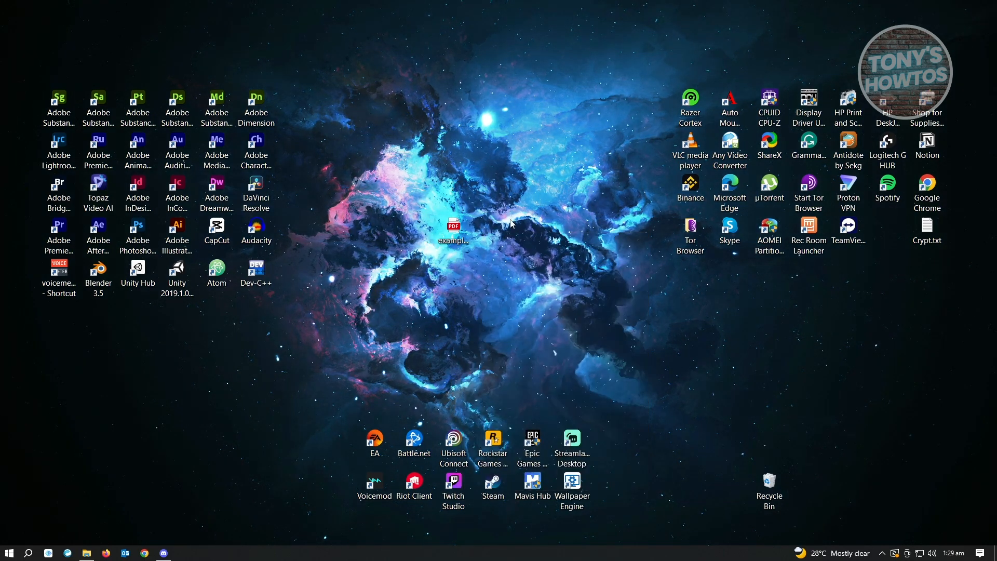
# Launch example03.pdf in Adobe Acrobat DC from its Open with menu
pyautogui.rightClick(453, 226)
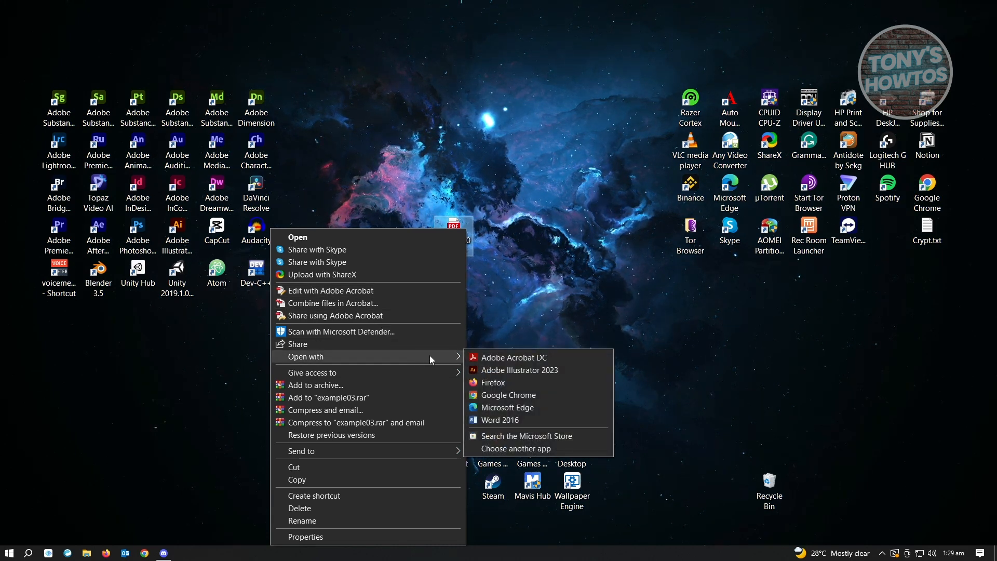
pyautogui.click(514, 356)
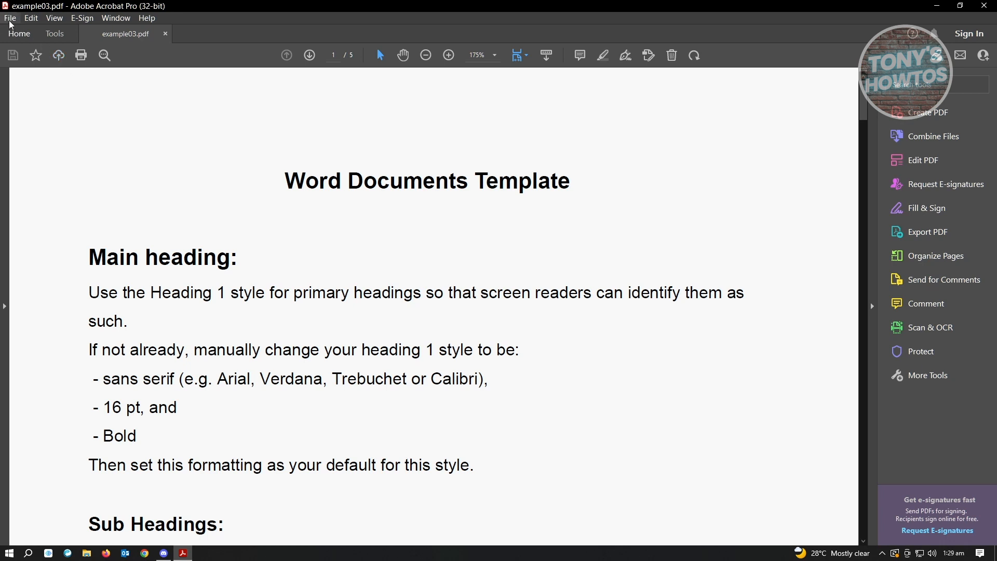
# Start a Reduced Size PDF export via File > Save as Other
pyautogui.click(10, 17)
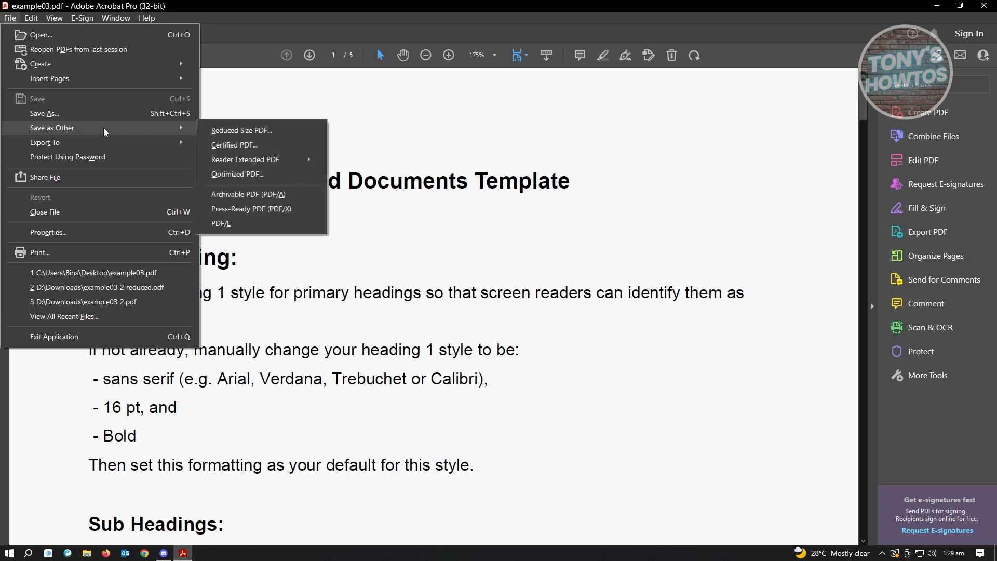
pyautogui.moveTo(75, 113)
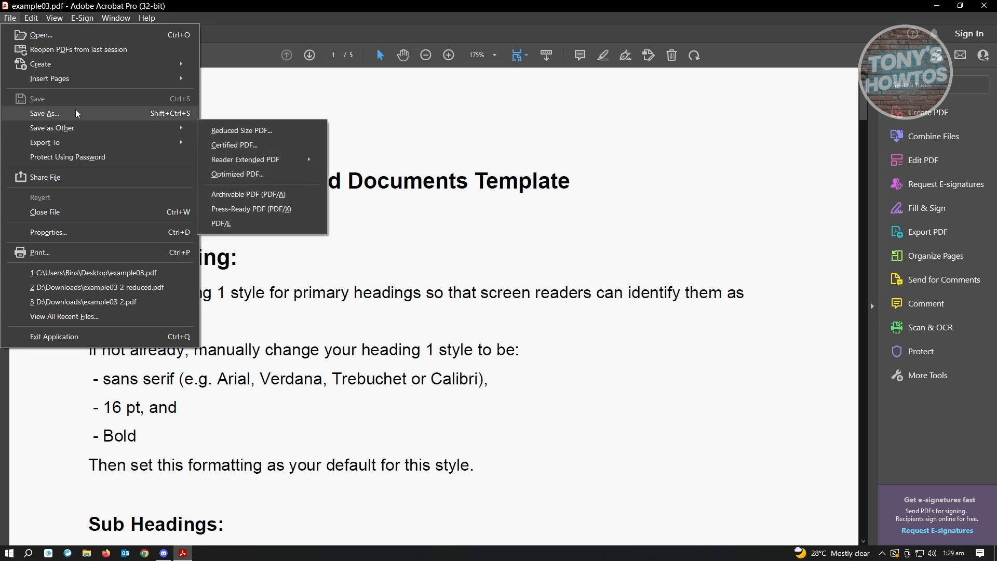
pyautogui.moveTo(103, 123)
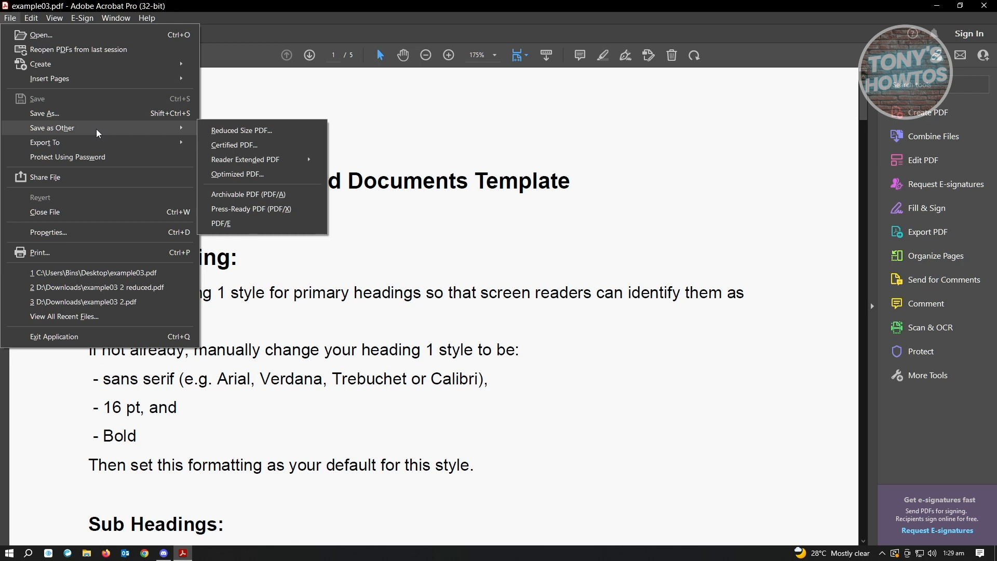
pyautogui.moveTo(138, 132)
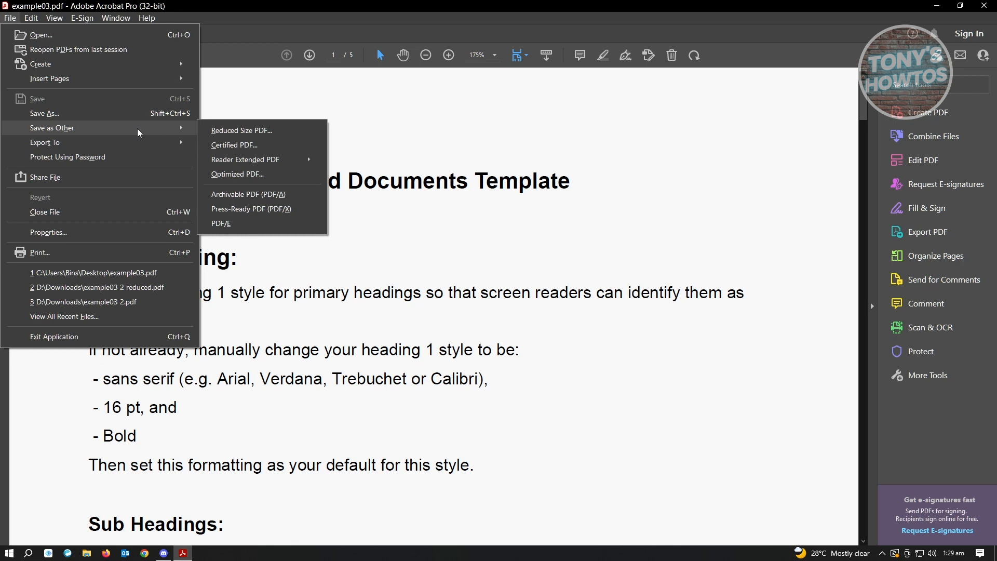
pyautogui.moveTo(241, 131)
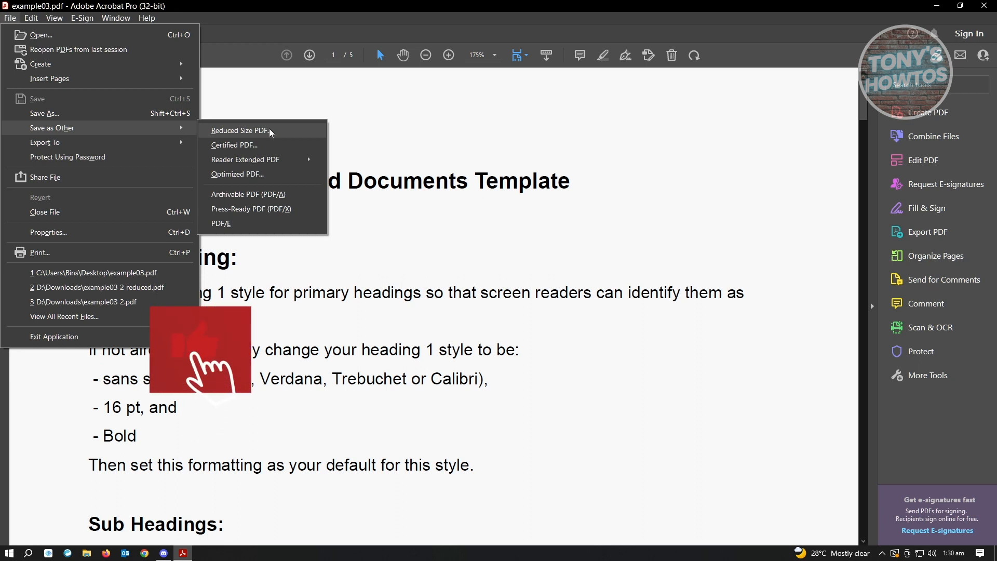
pyautogui.click(238, 131)
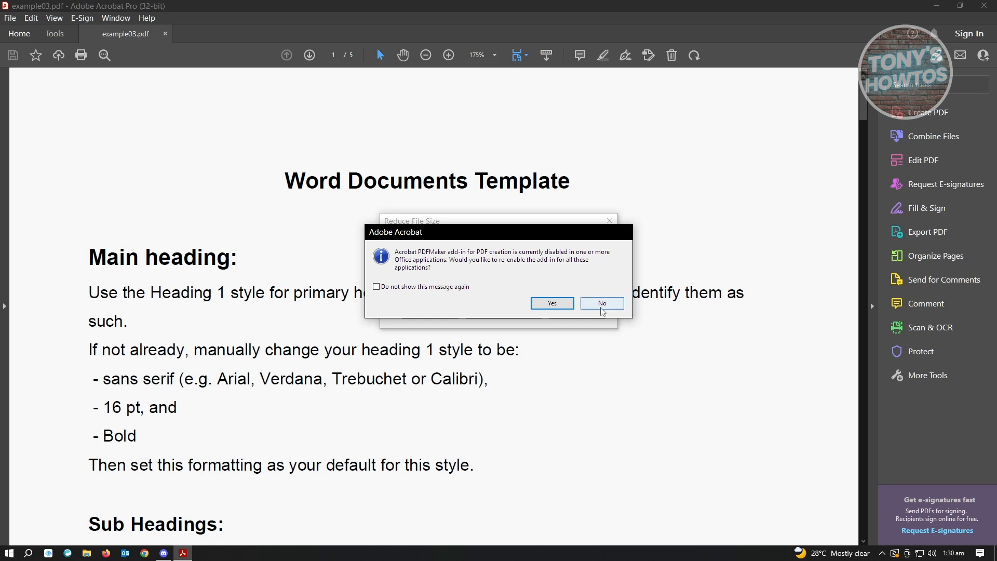
# Decline re-enabling the PDFMaker add-in and reduce with 'Retain existing' compatibility
pyautogui.click(602, 302)
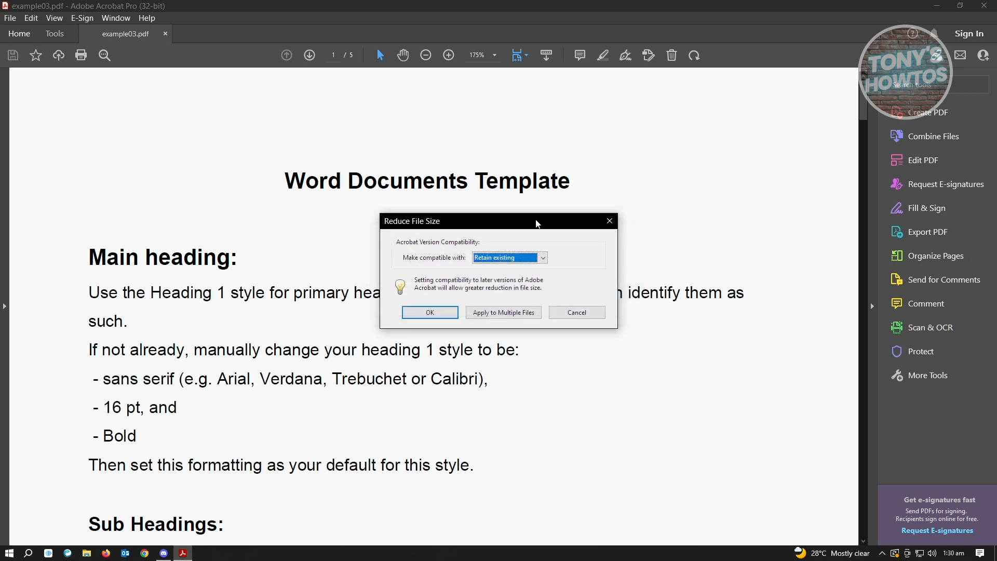
pyautogui.moveTo(411, 254)
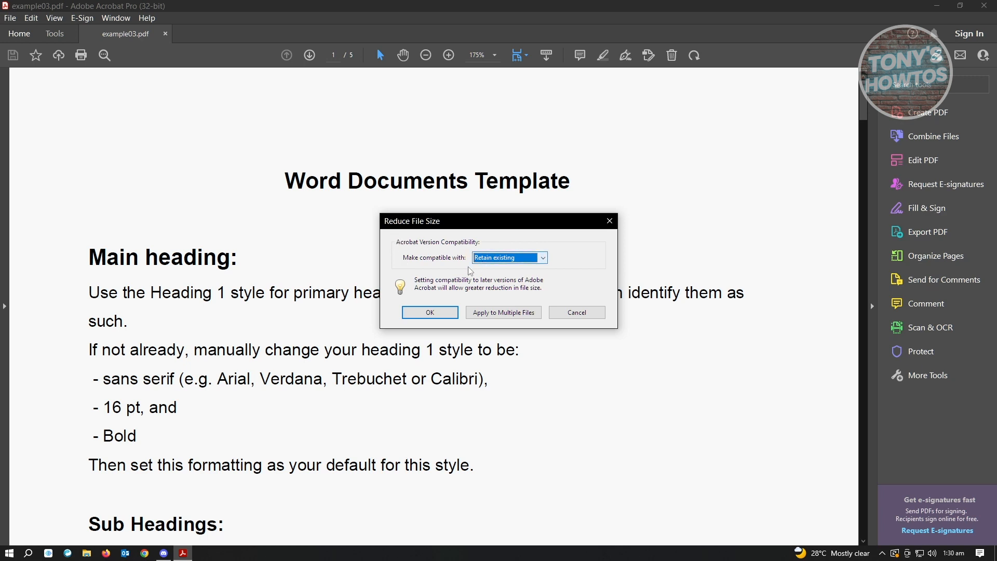
pyautogui.moveTo(570, 257)
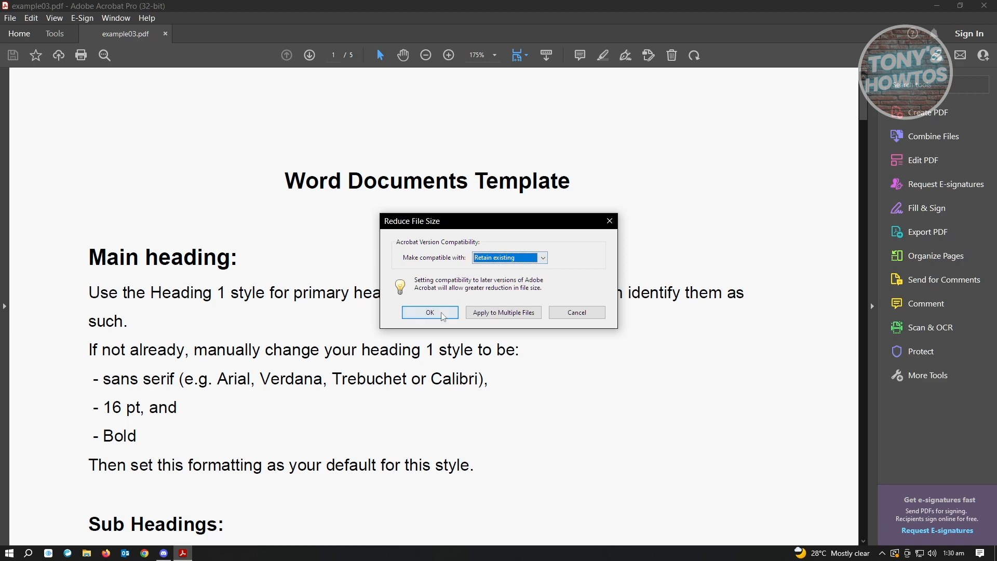
pyautogui.click(429, 312)
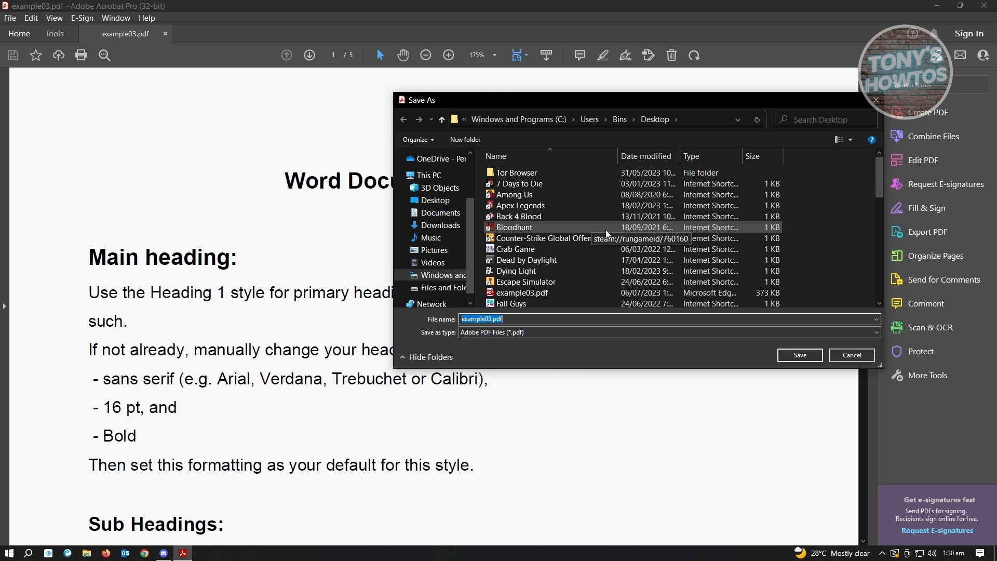
pyautogui.moveTo(674, 125)
pyautogui.write('REDUCED')
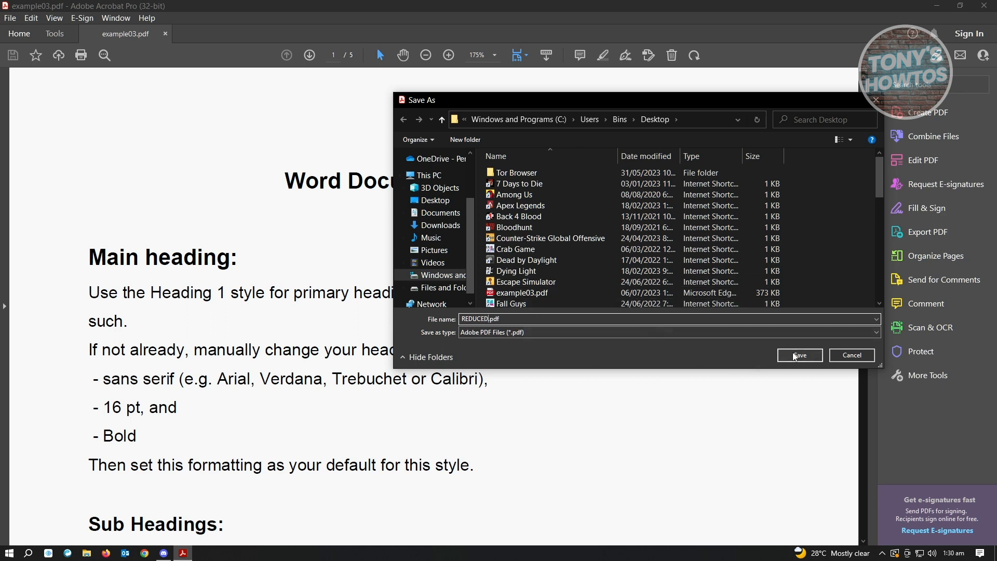
# Save the reduced copy to the Desktop as REDUCED.pdf
pyautogui.click(800, 355)
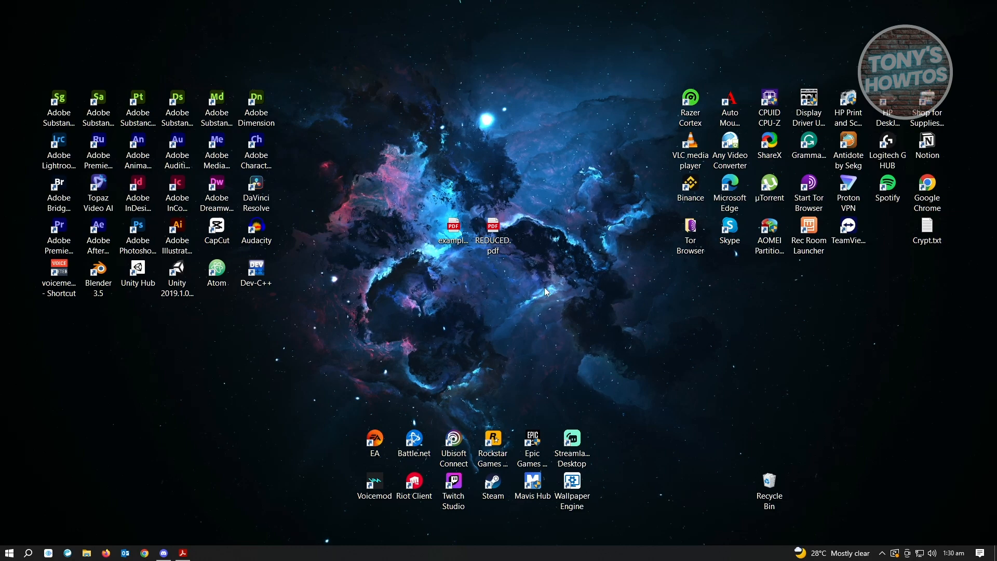
# Verify REDUCED.pdf is 212 KB in its properties and open it in Edge
pyautogui.click(492, 230)
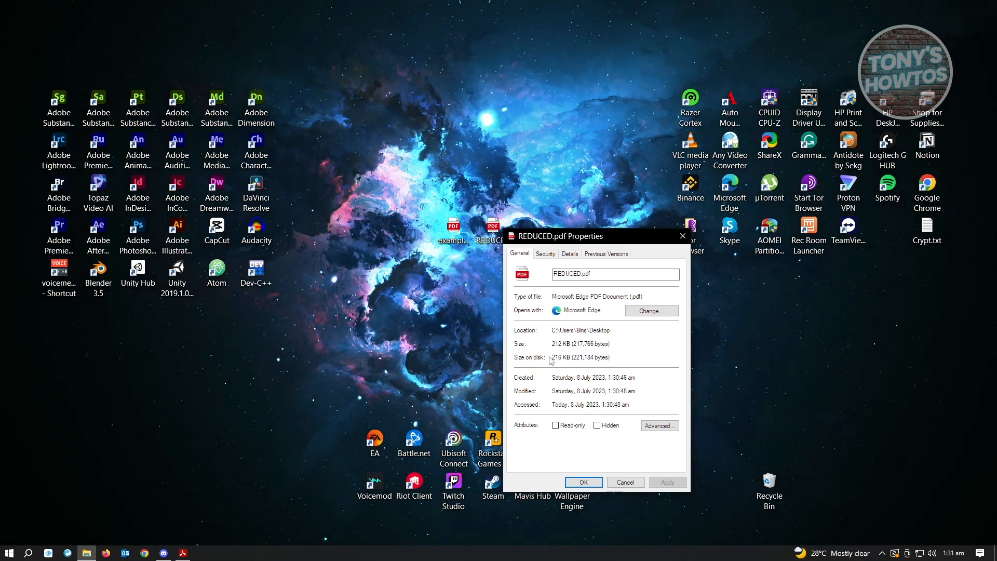
pyautogui.doubleClick(562, 356)
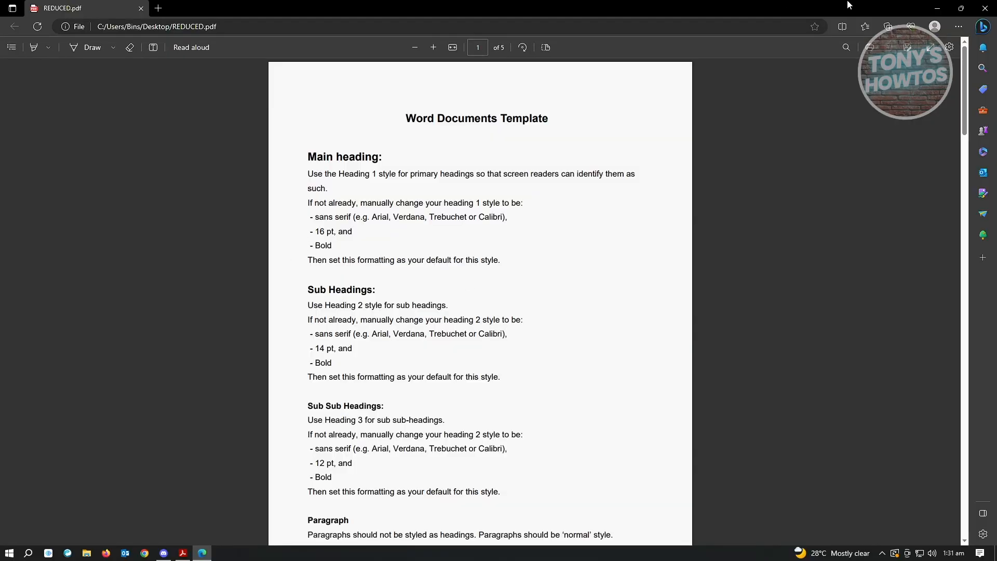
pyautogui.moveTo(920, 4)
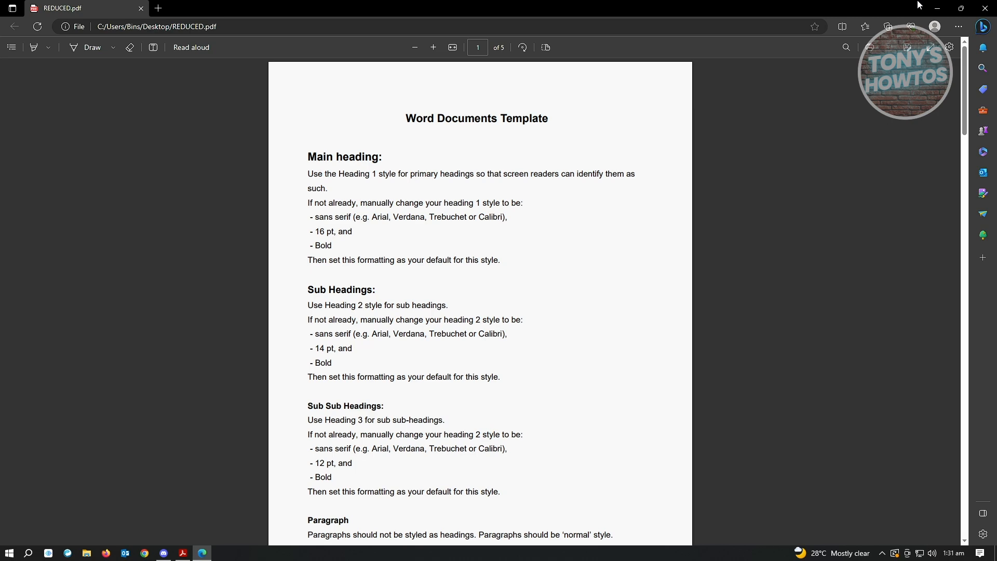